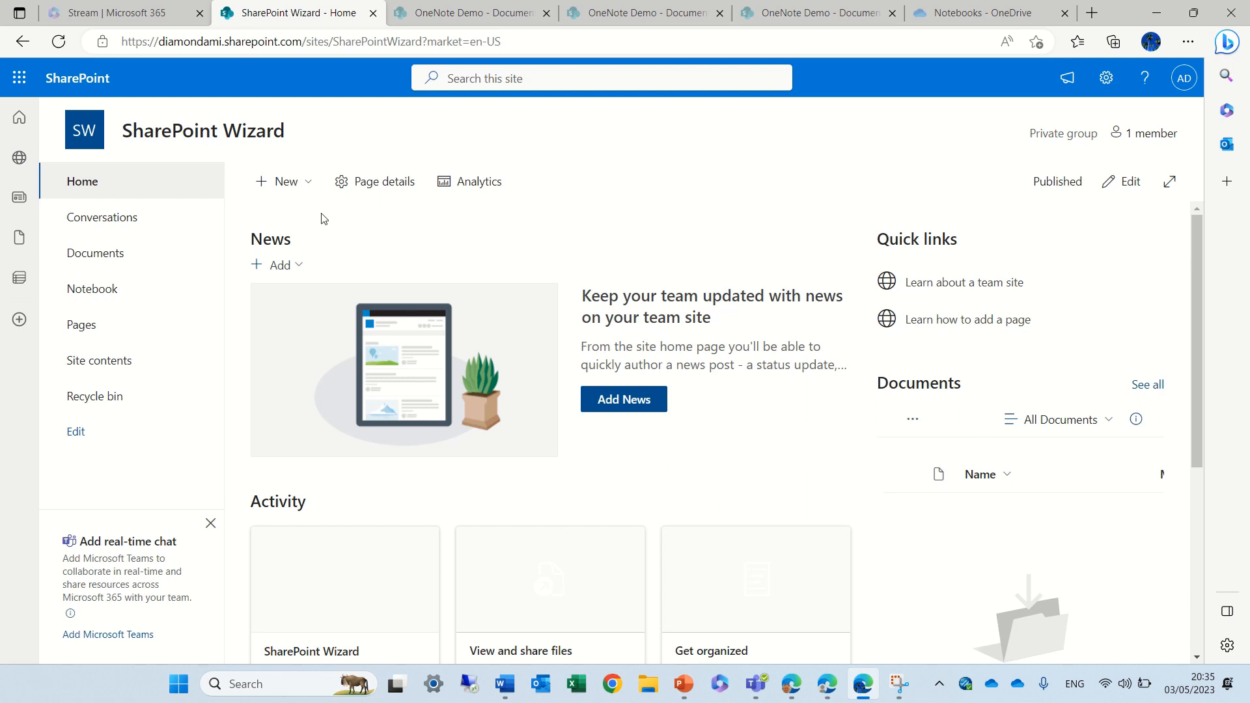
- Create a blank list named 'List demo' from the site's New menu
click(278, 181)
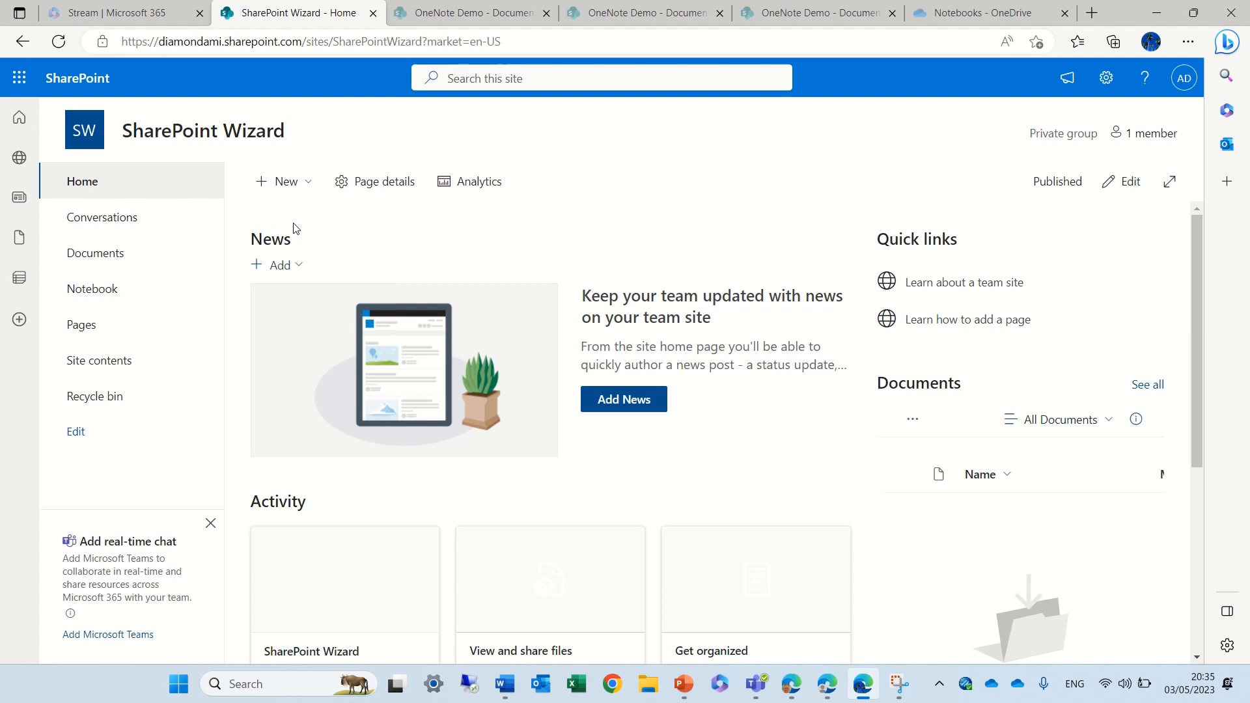
click(282, 181)
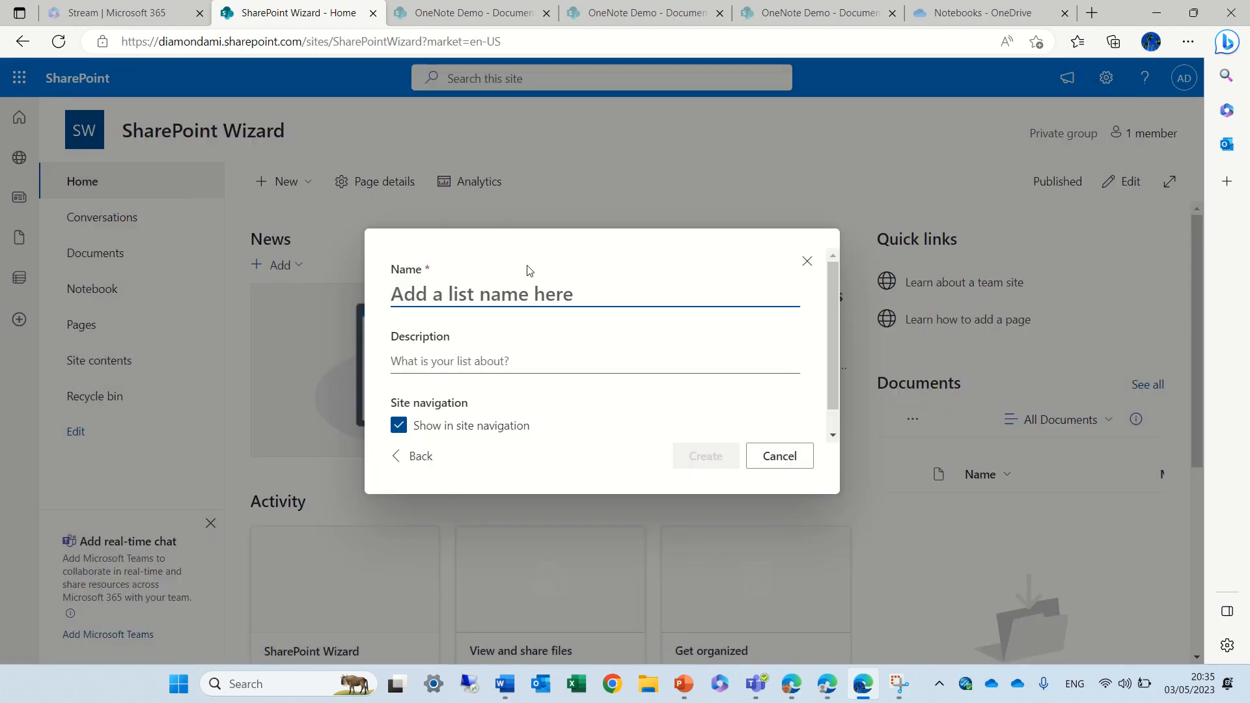
text(List demo)
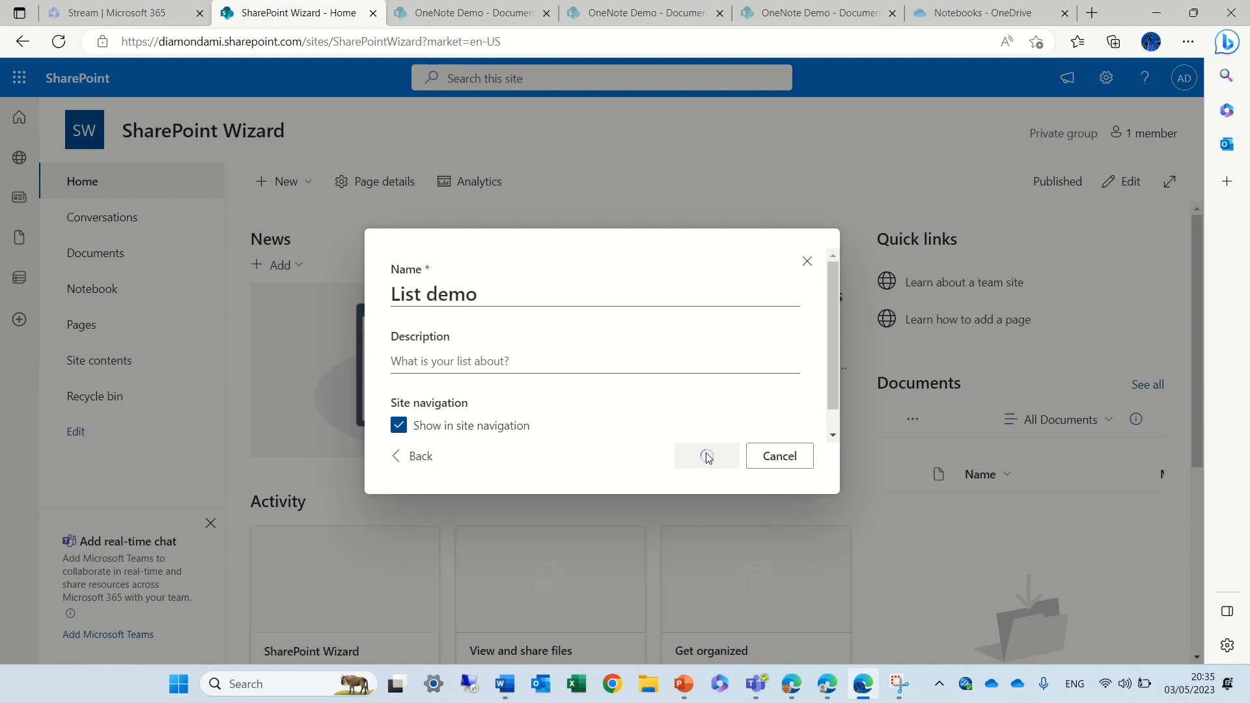
click(705, 456)
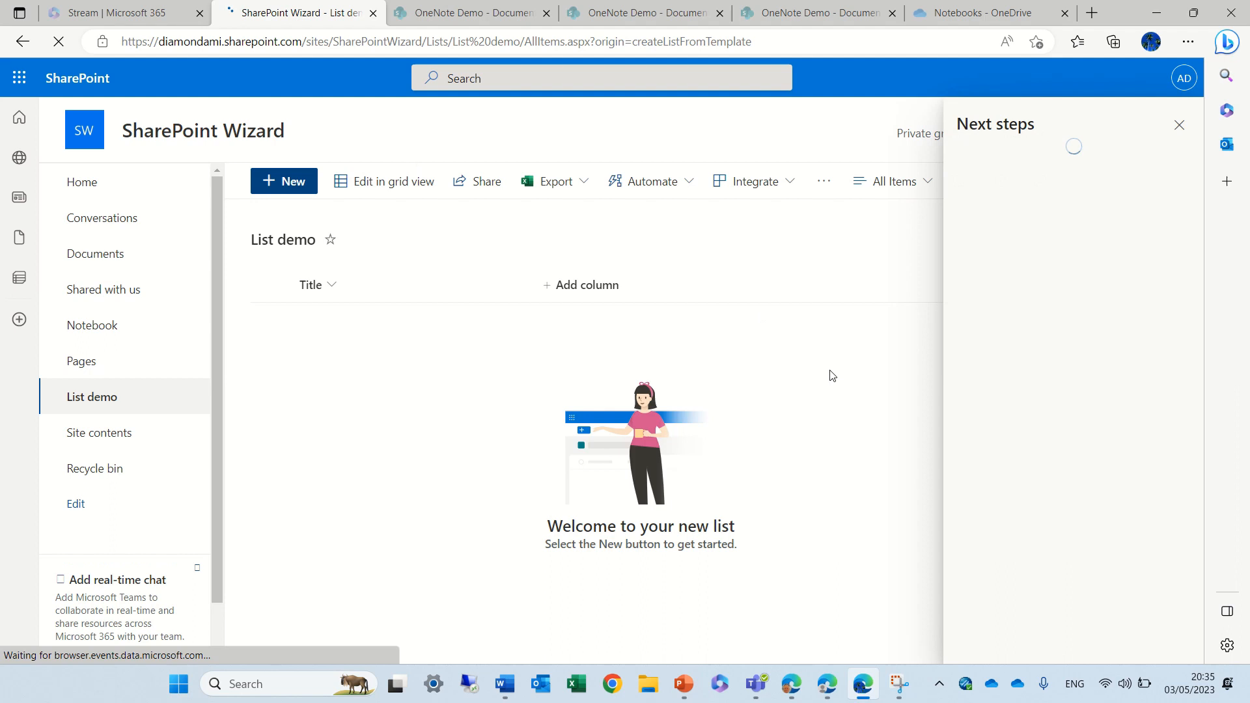
- Start a new item, dismiss the Next steps pane, and cancel the form unsaved
click(284, 180)
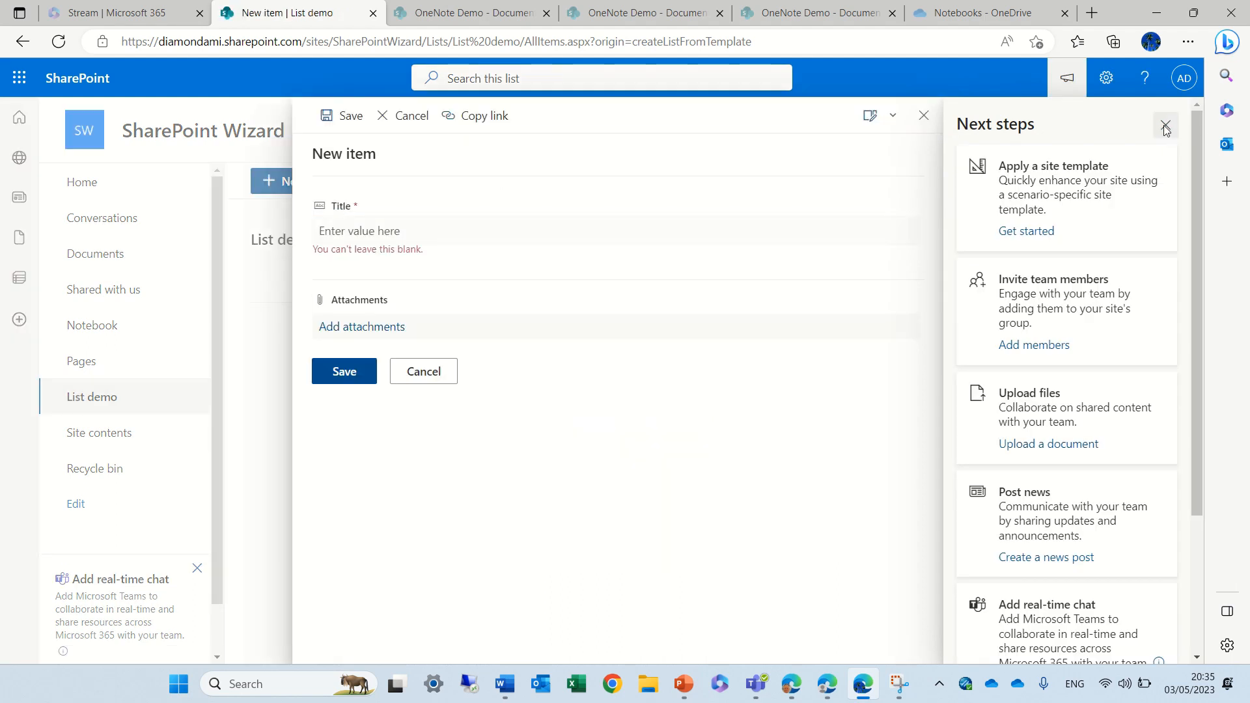
click(1165, 126)
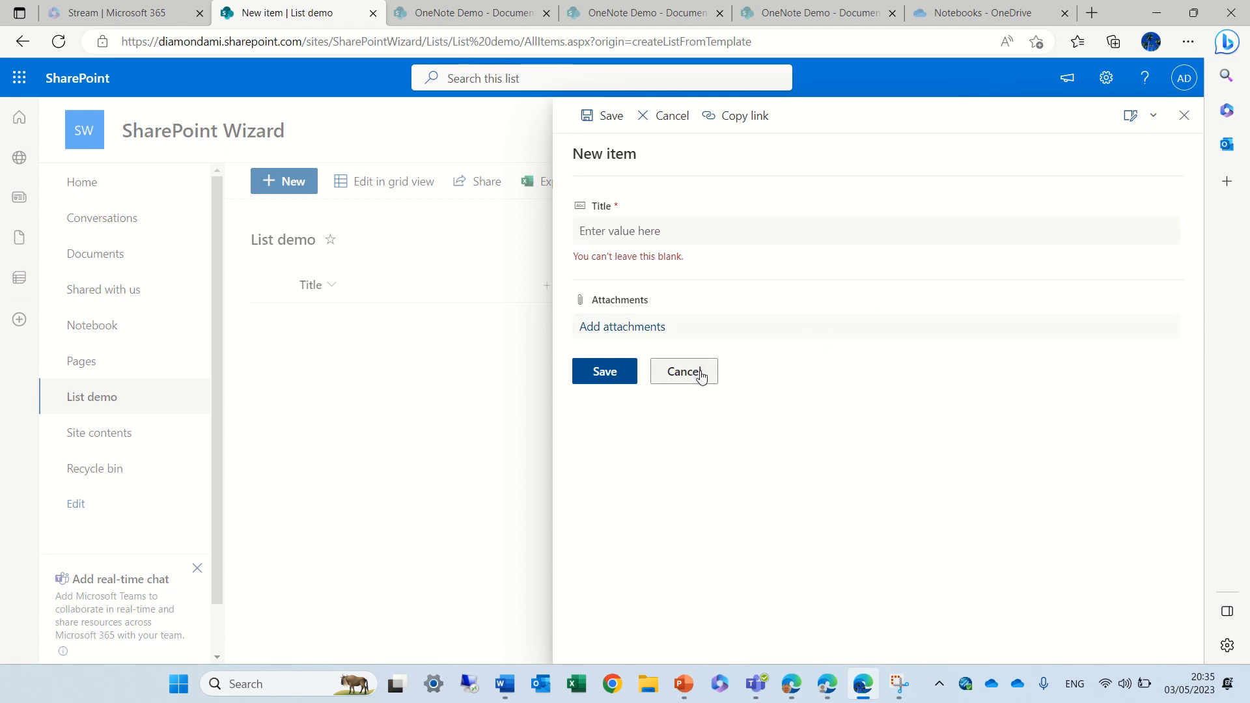
click(683, 371)
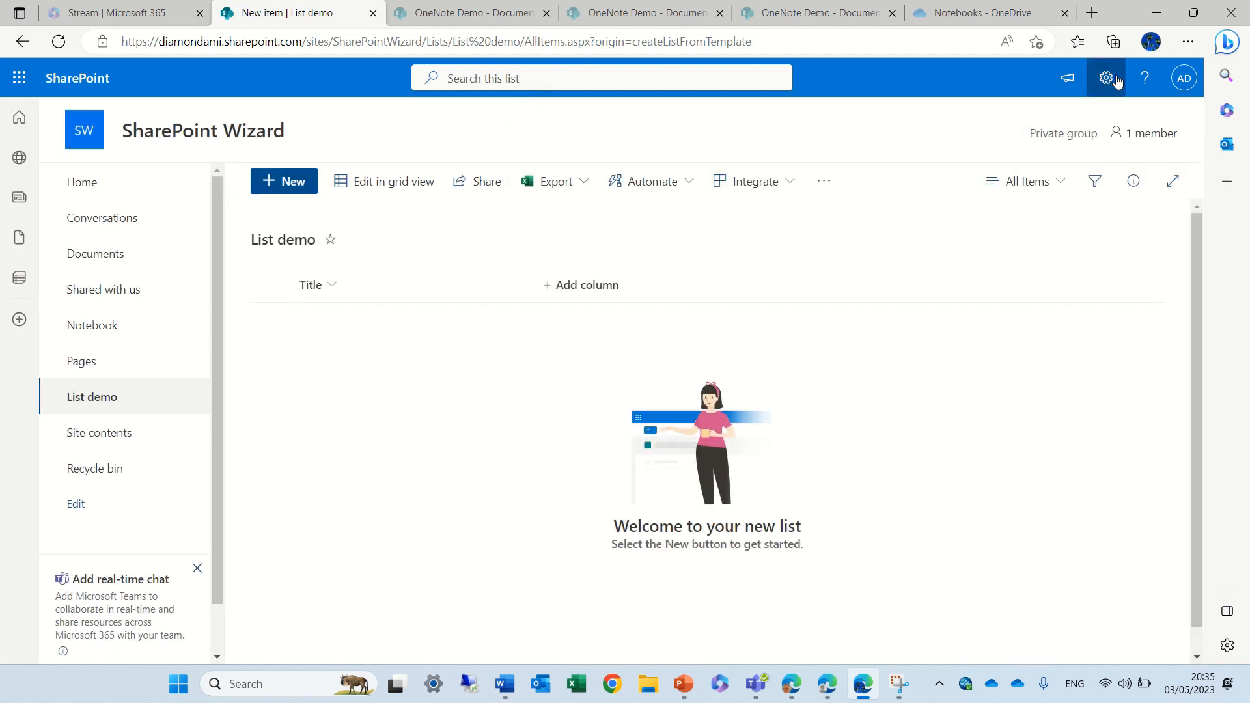
- Go to List settings for List demo and bring the Columns section into view
click(1105, 78)
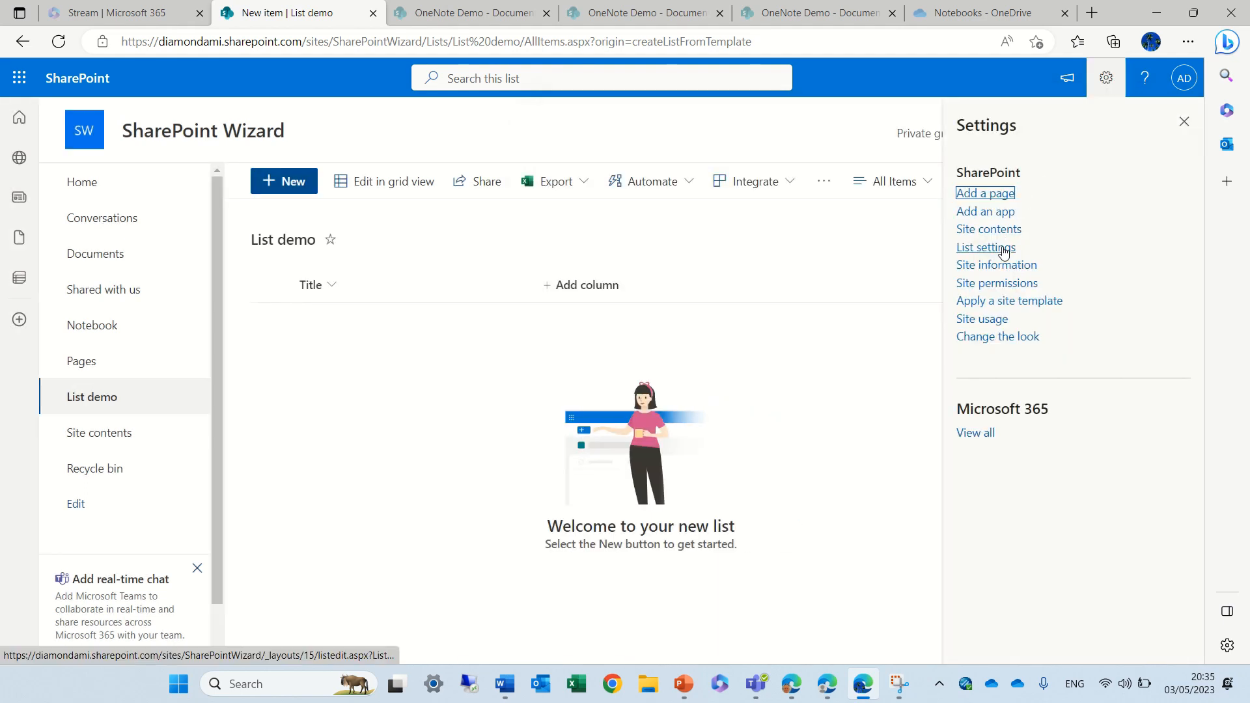
click(986, 247)
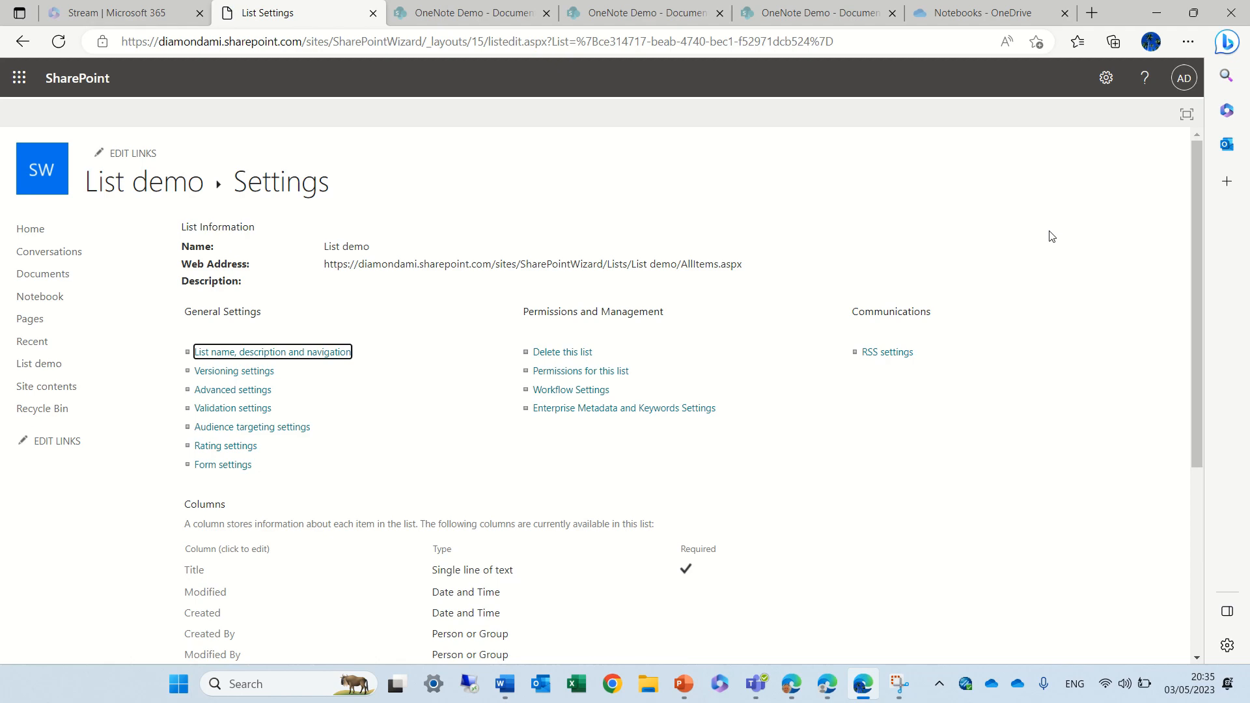
scroll(down, 3)
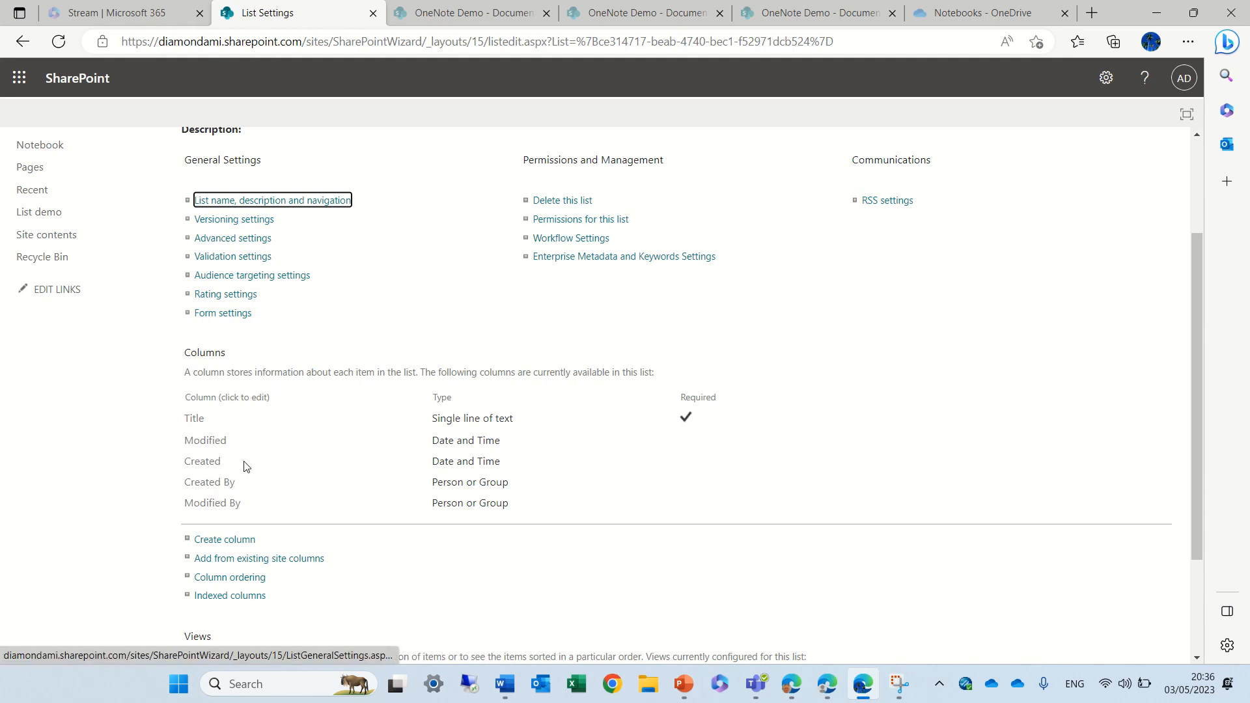
mouse_move(210, 467)
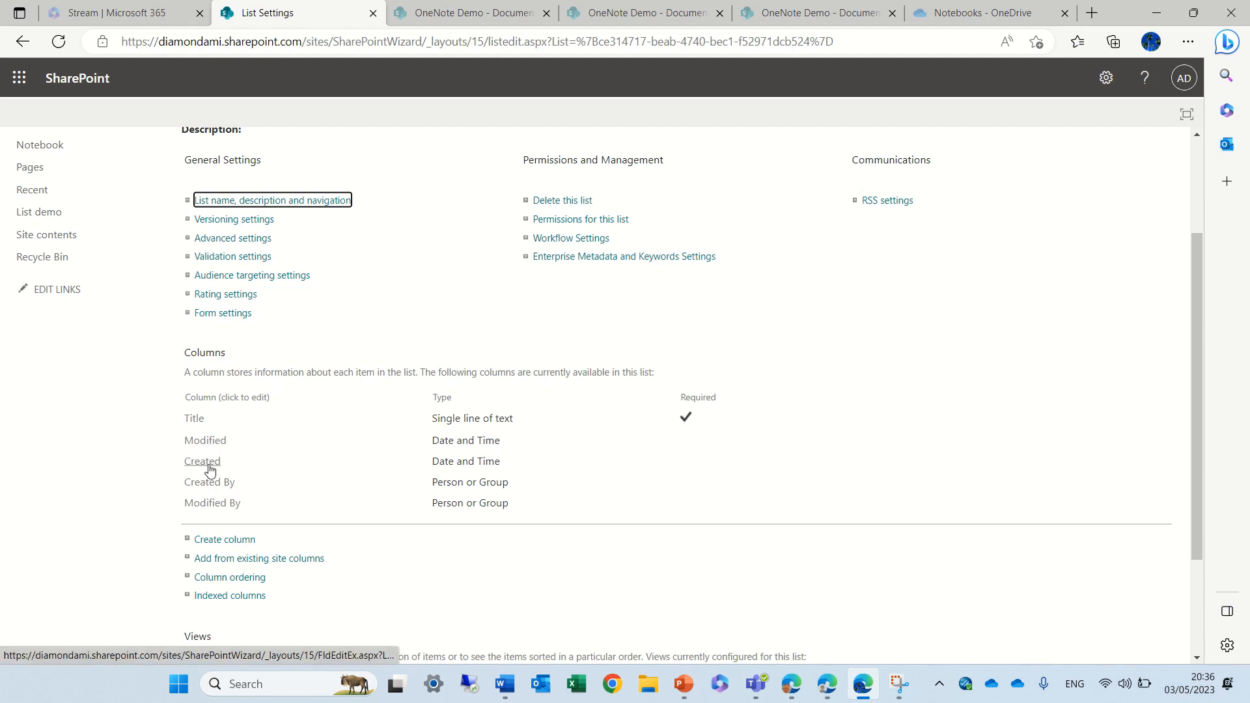
- From the Created column's edit page, change the URL field to Attachments and load it
click(202, 461)
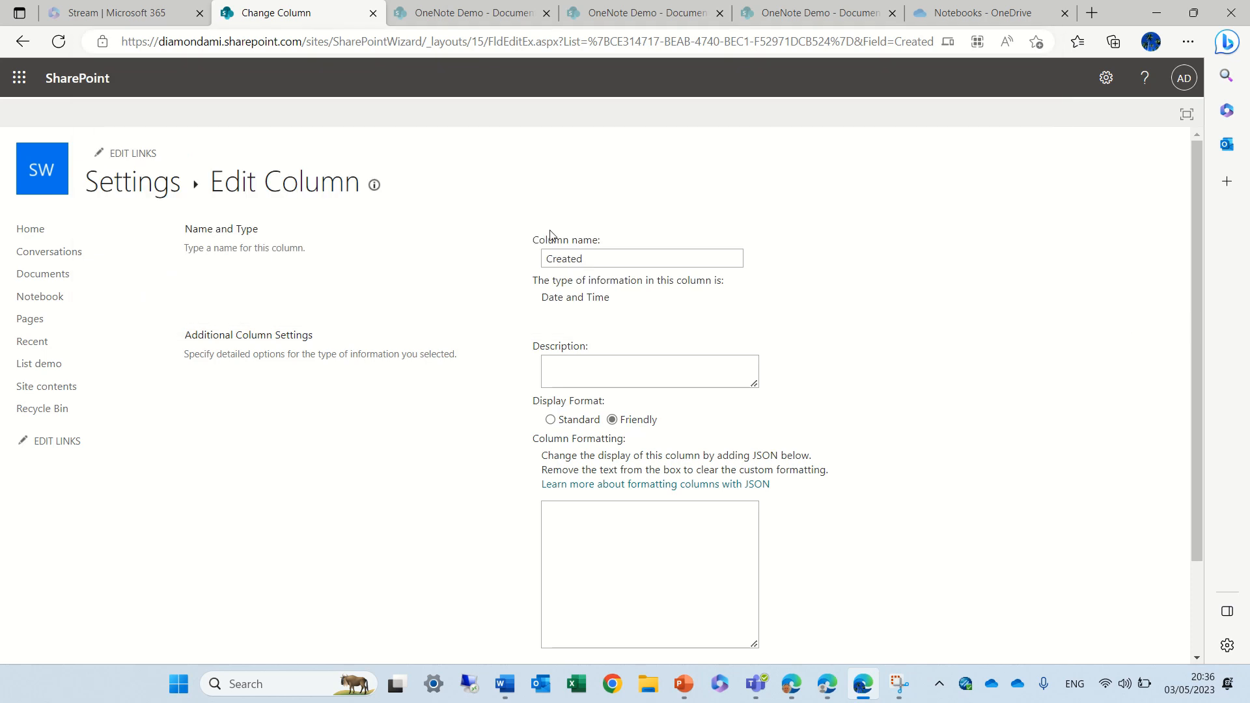
click(641, 258)
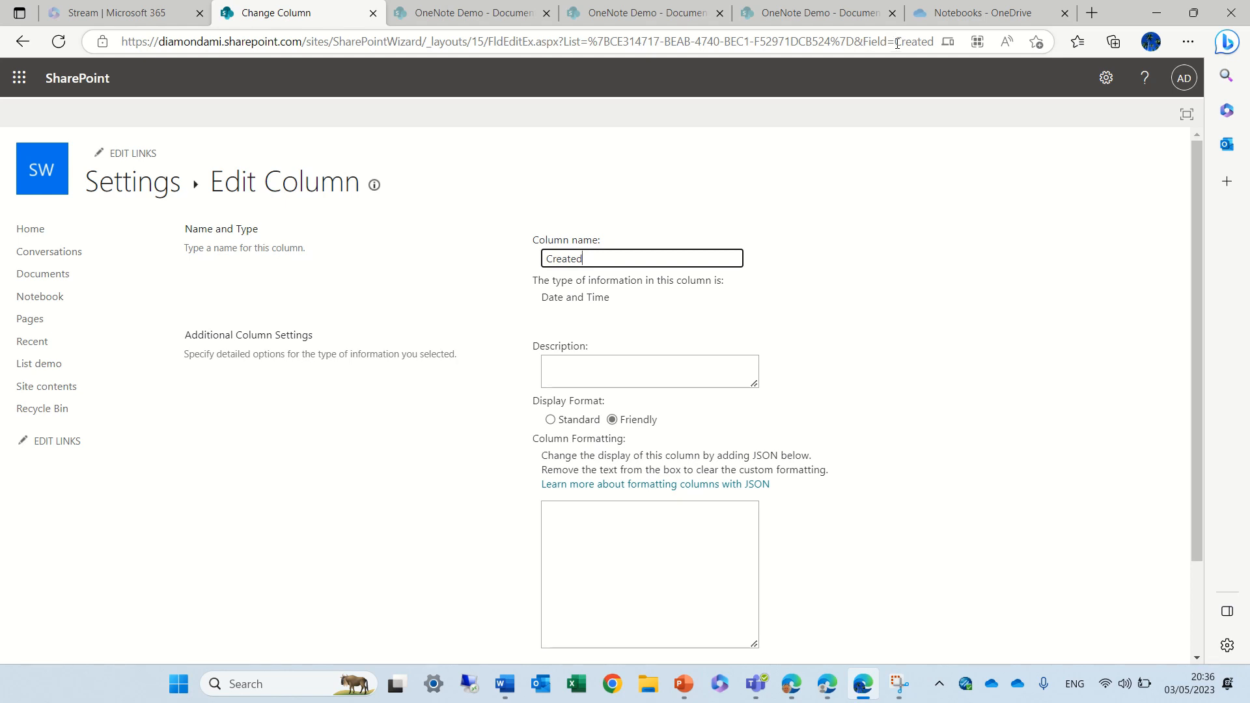
click(914, 42)
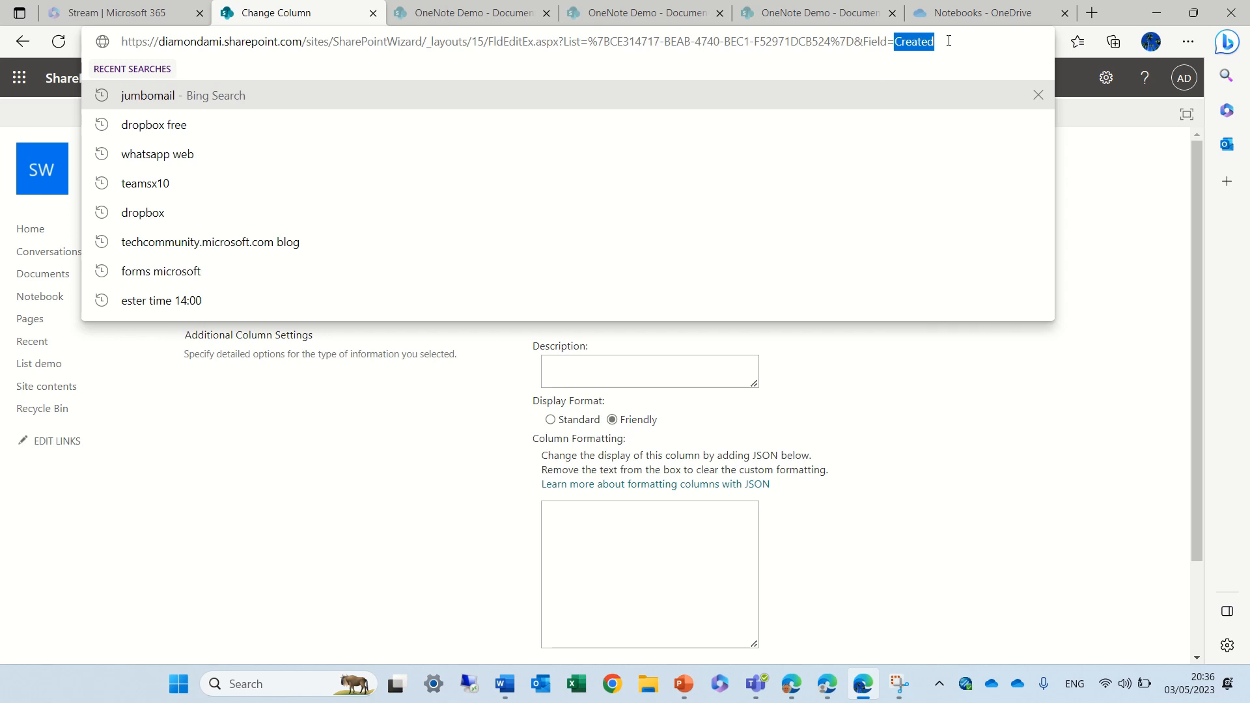
text(A)
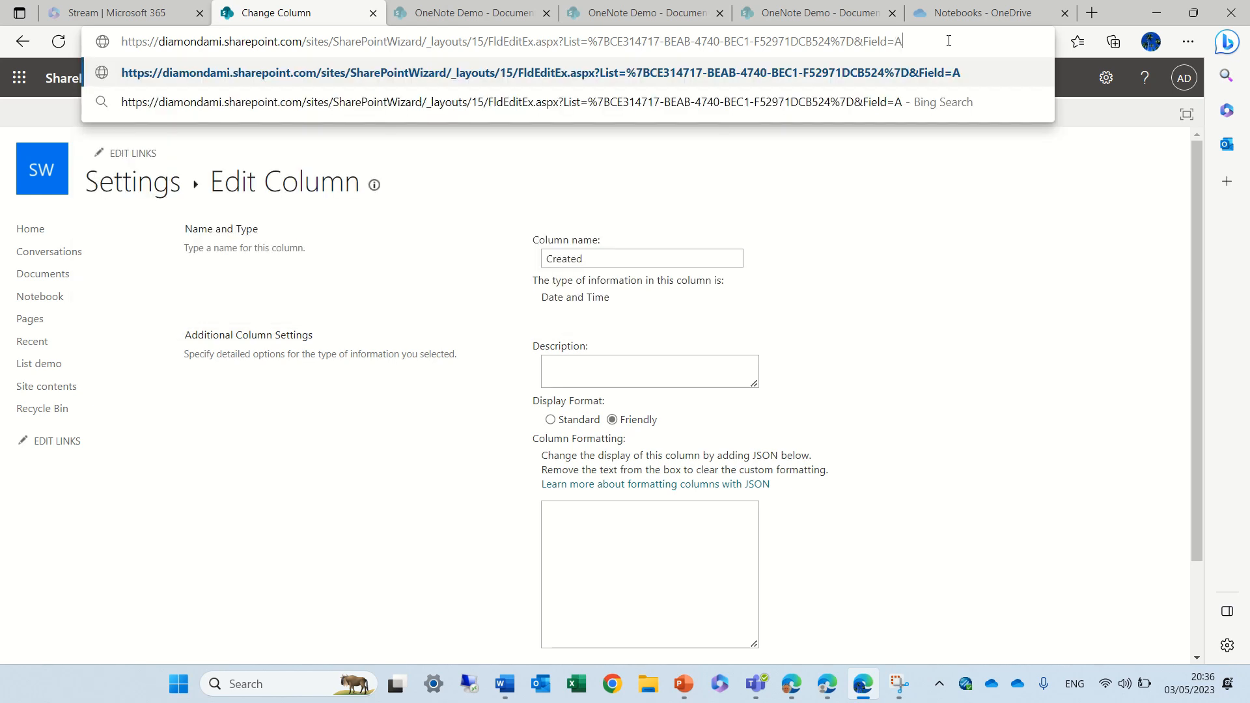
text(ttachment)
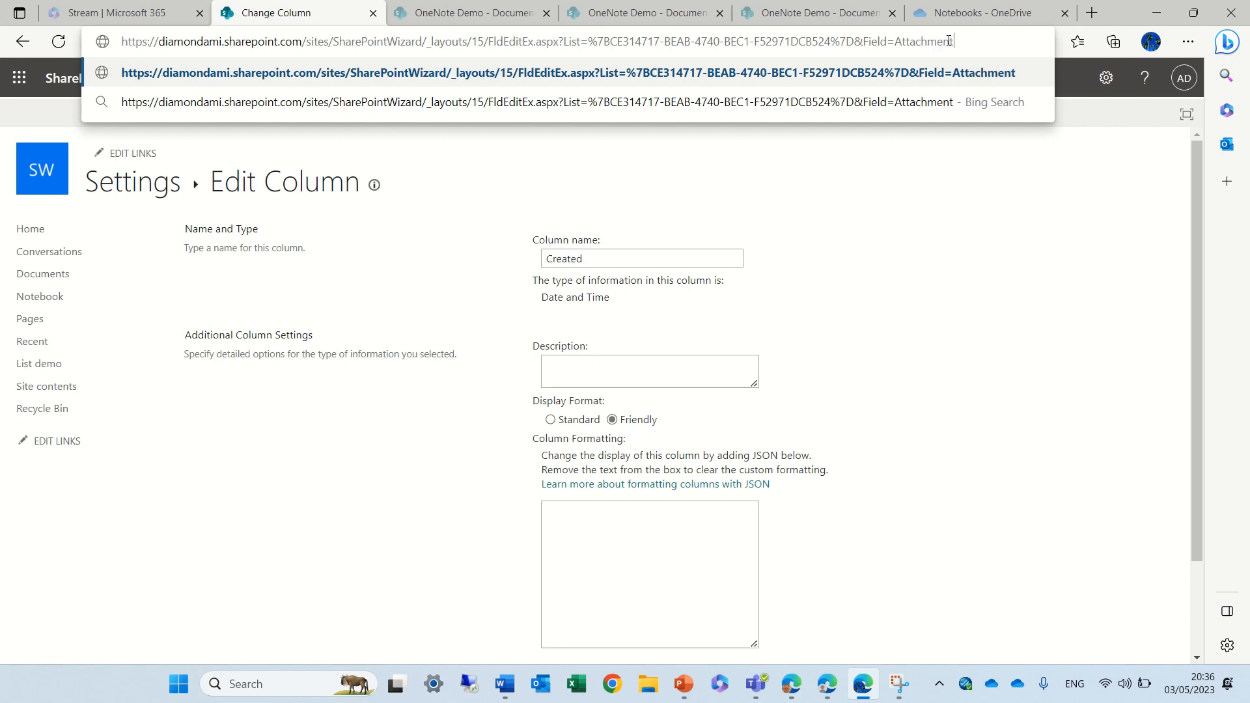
key(Enter)
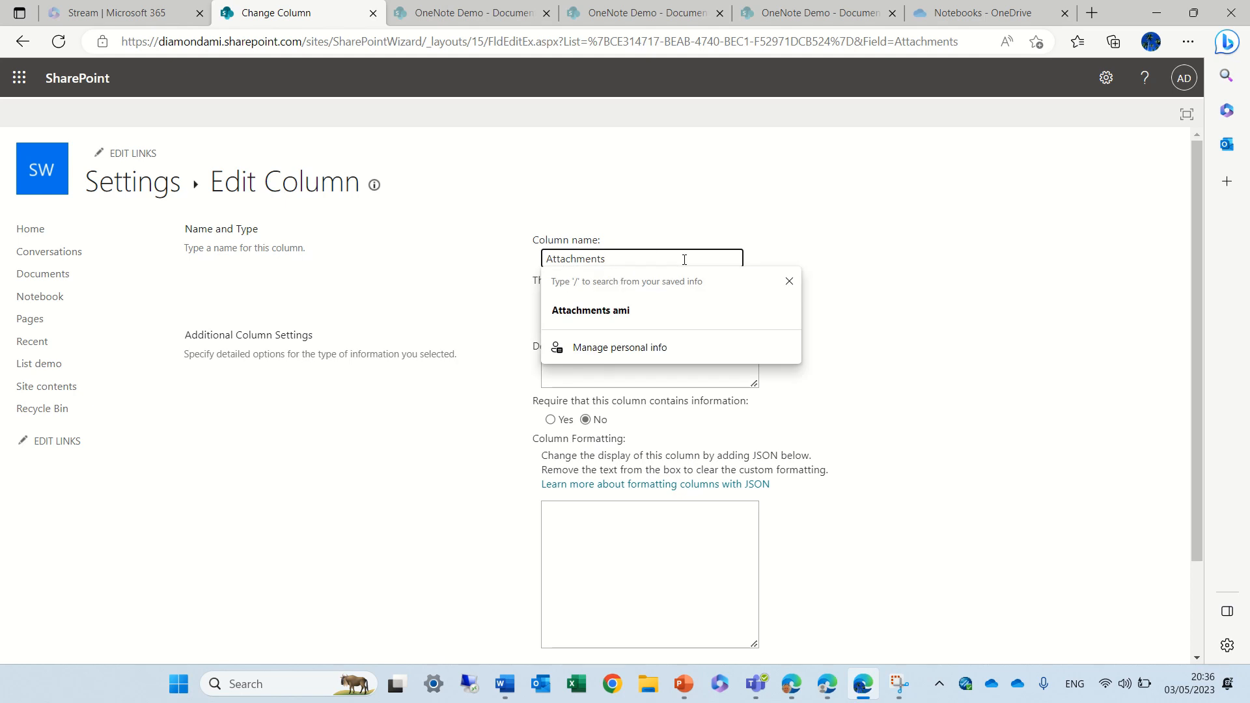
- Replace the column name with 'Upload file balblabla' and save with OK
key(Backspace)
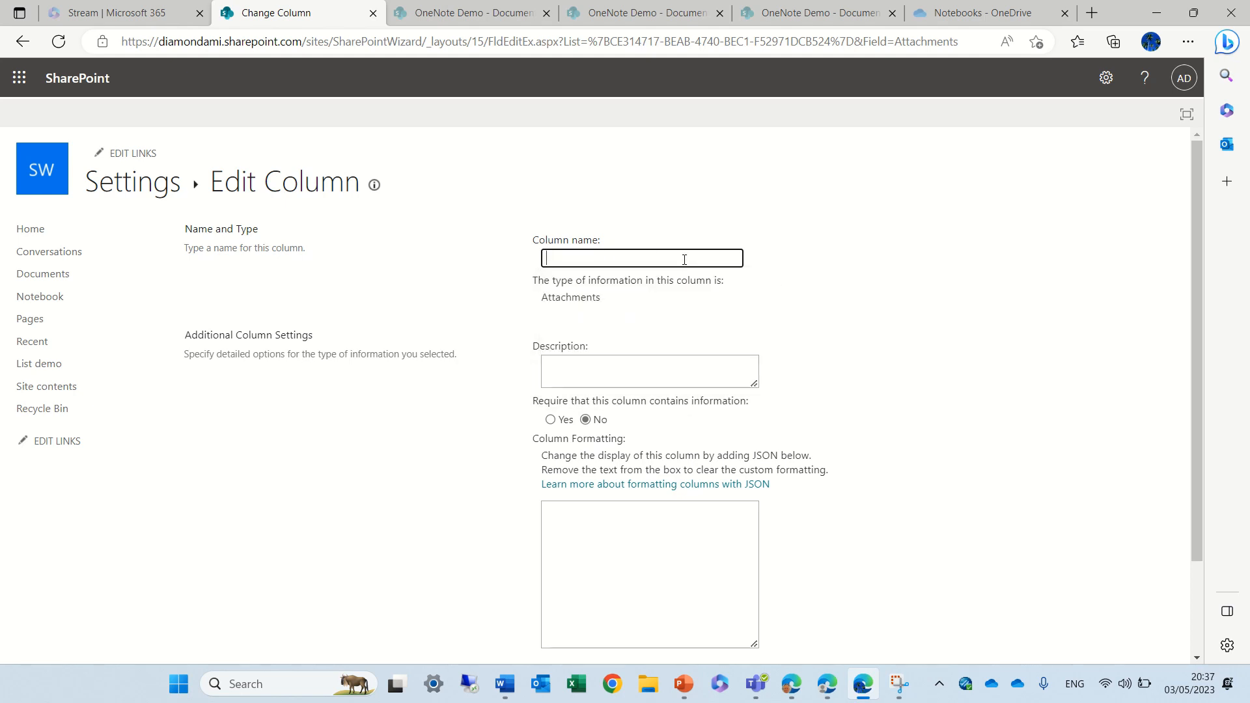
text(Upload file)
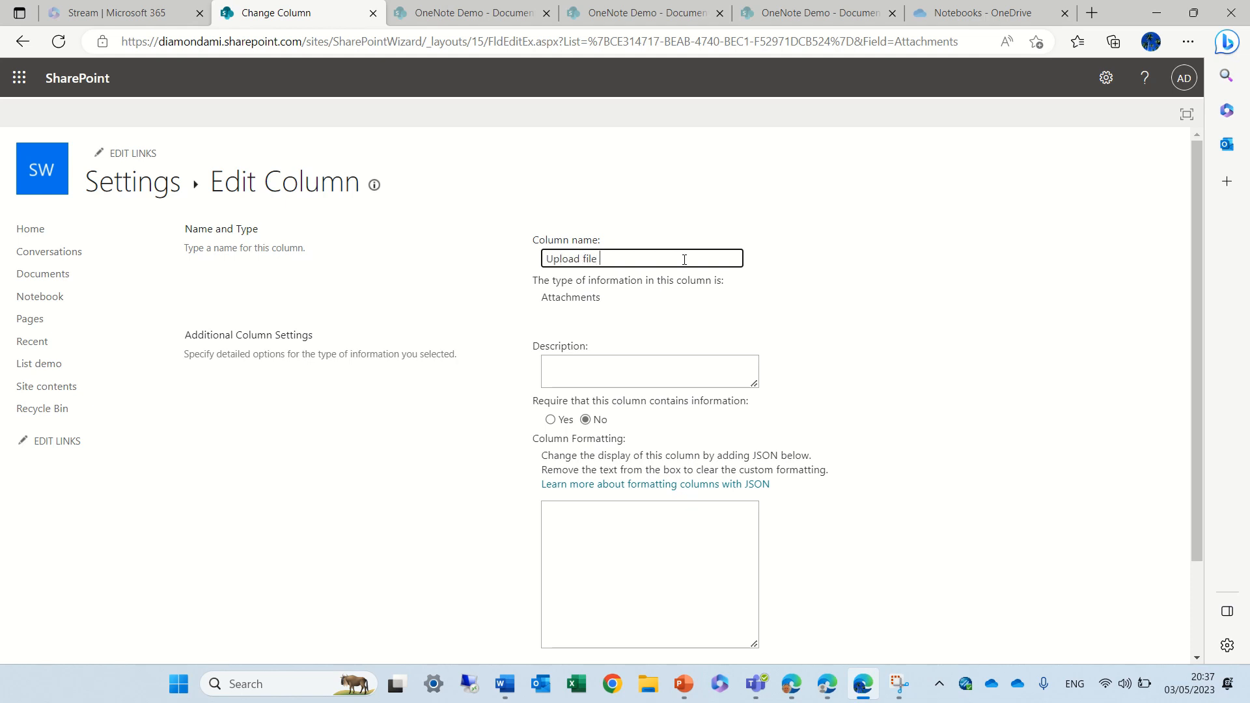
text(bal)
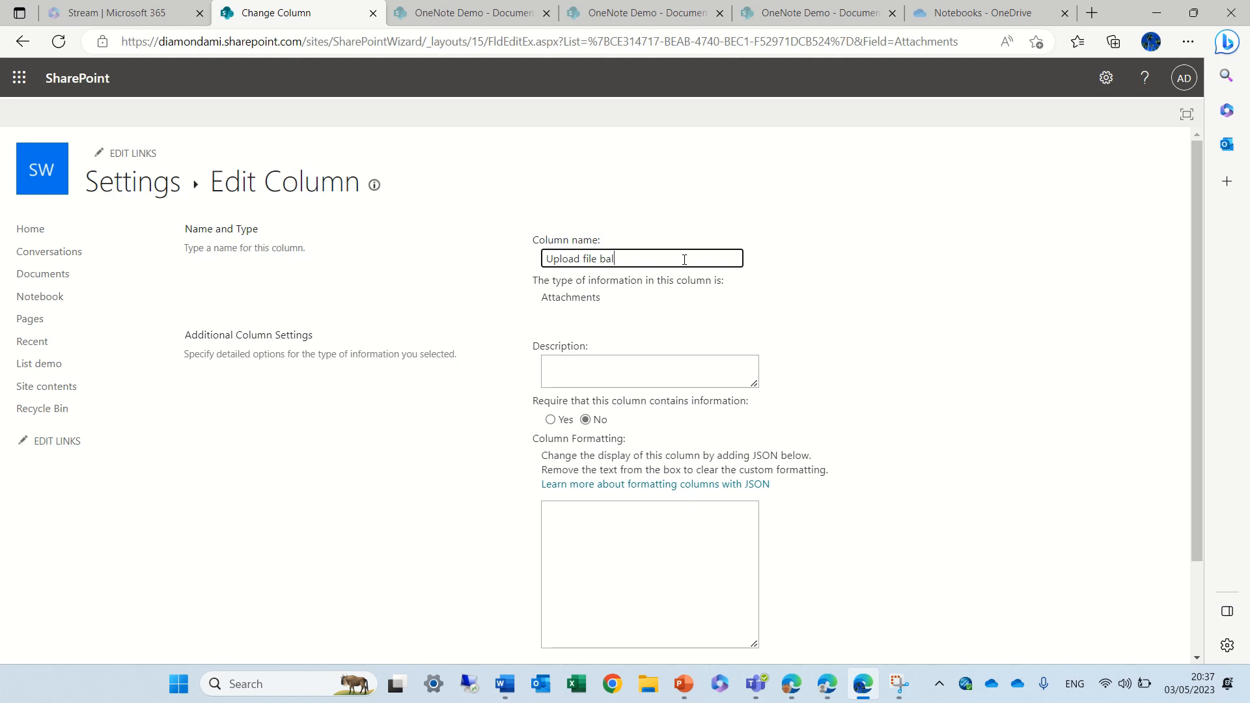
text(blabla)
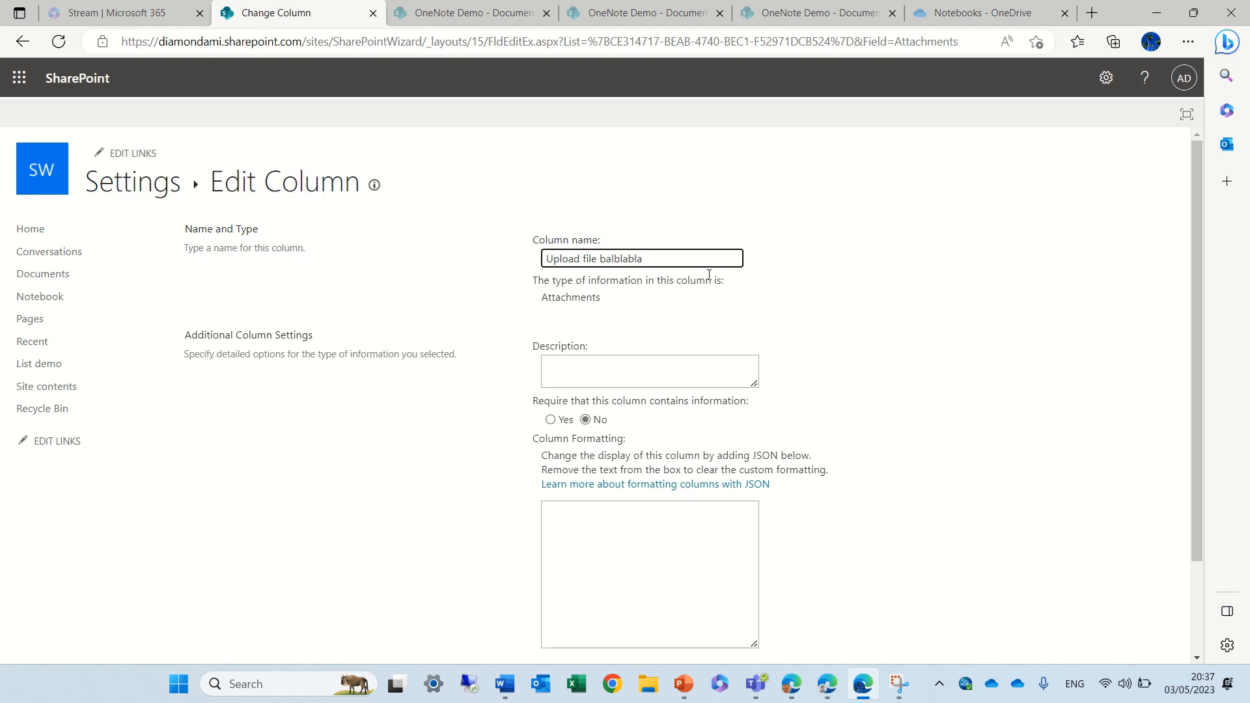
scroll(down, 3)
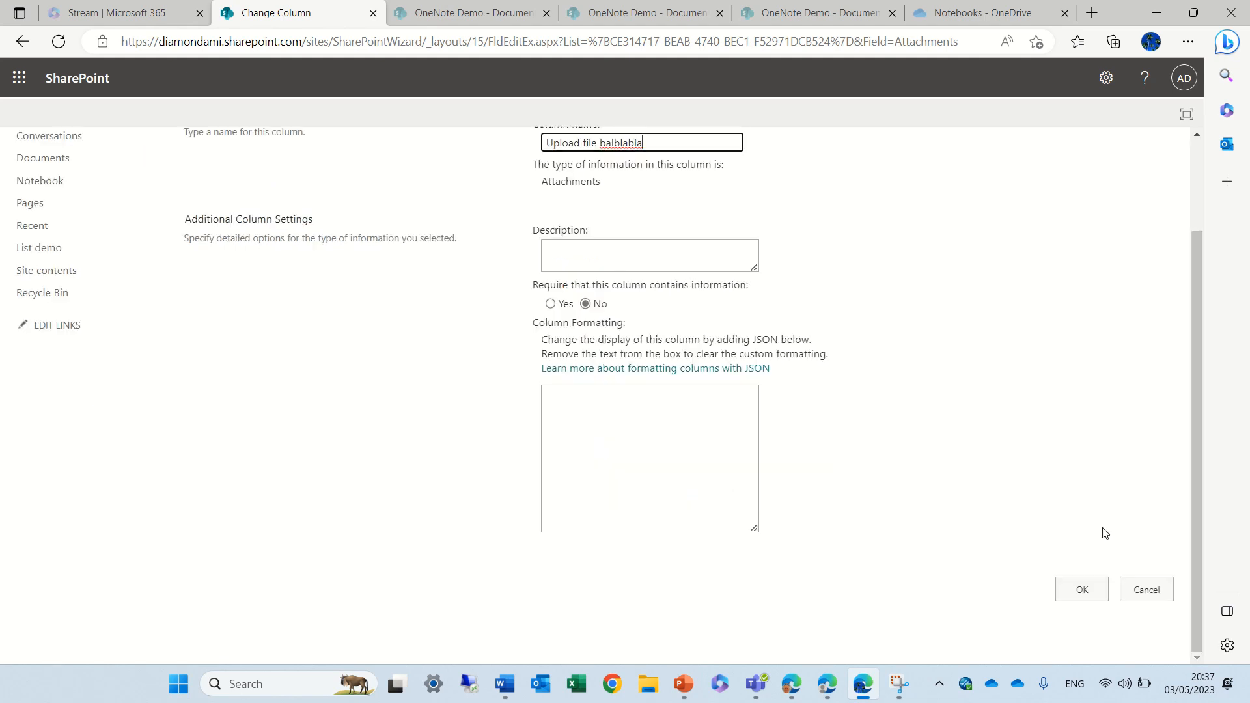
click(1080, 590)
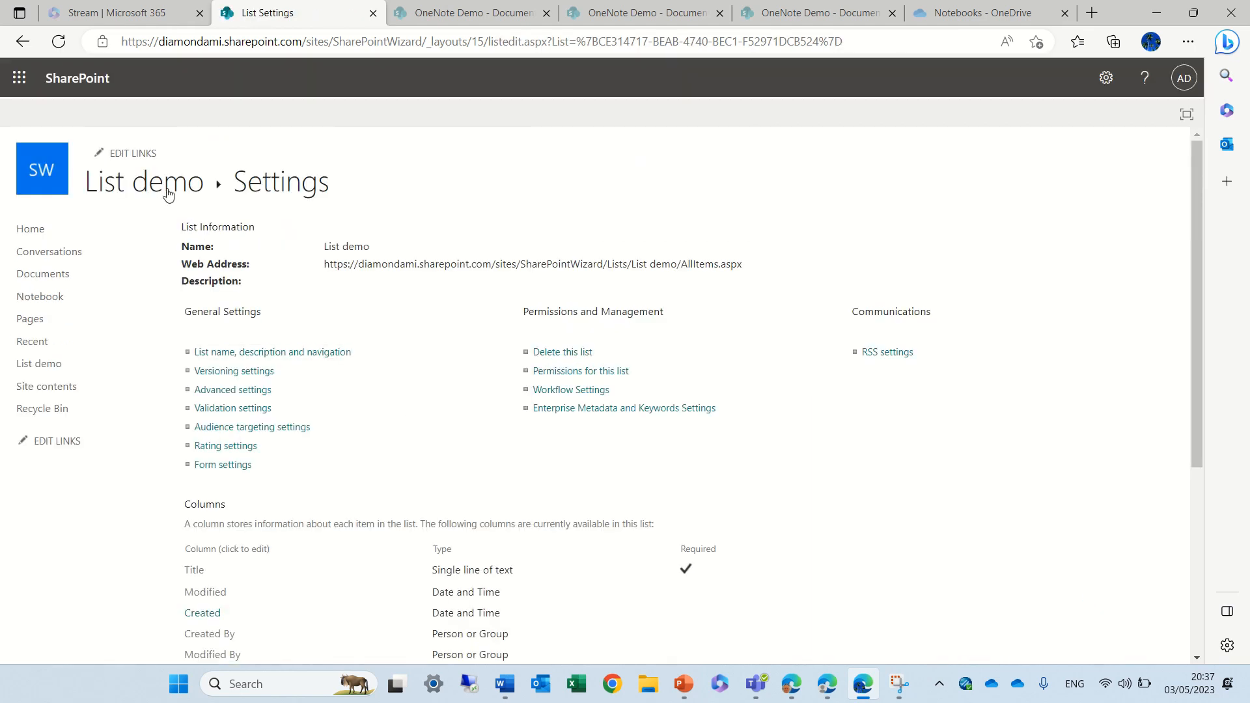
- Return to List demo and start a new item showing the 'Upload file balblabla' field
click(143, 183)
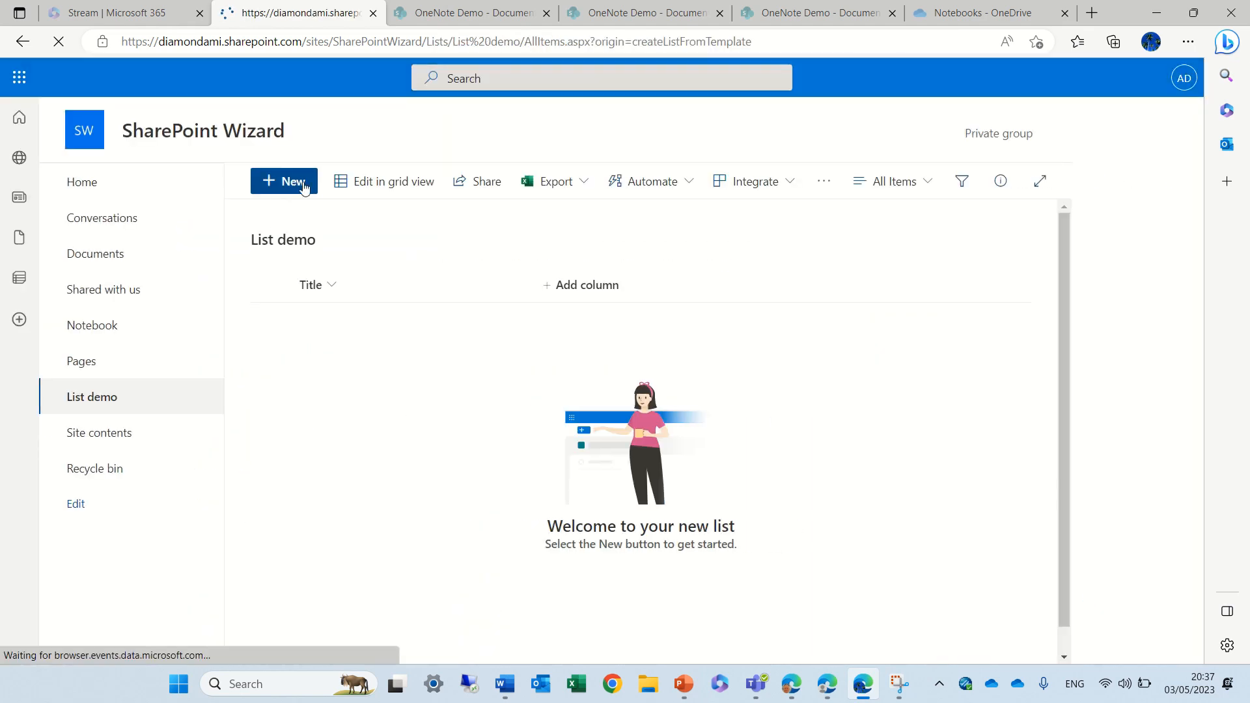
click(283, 181)
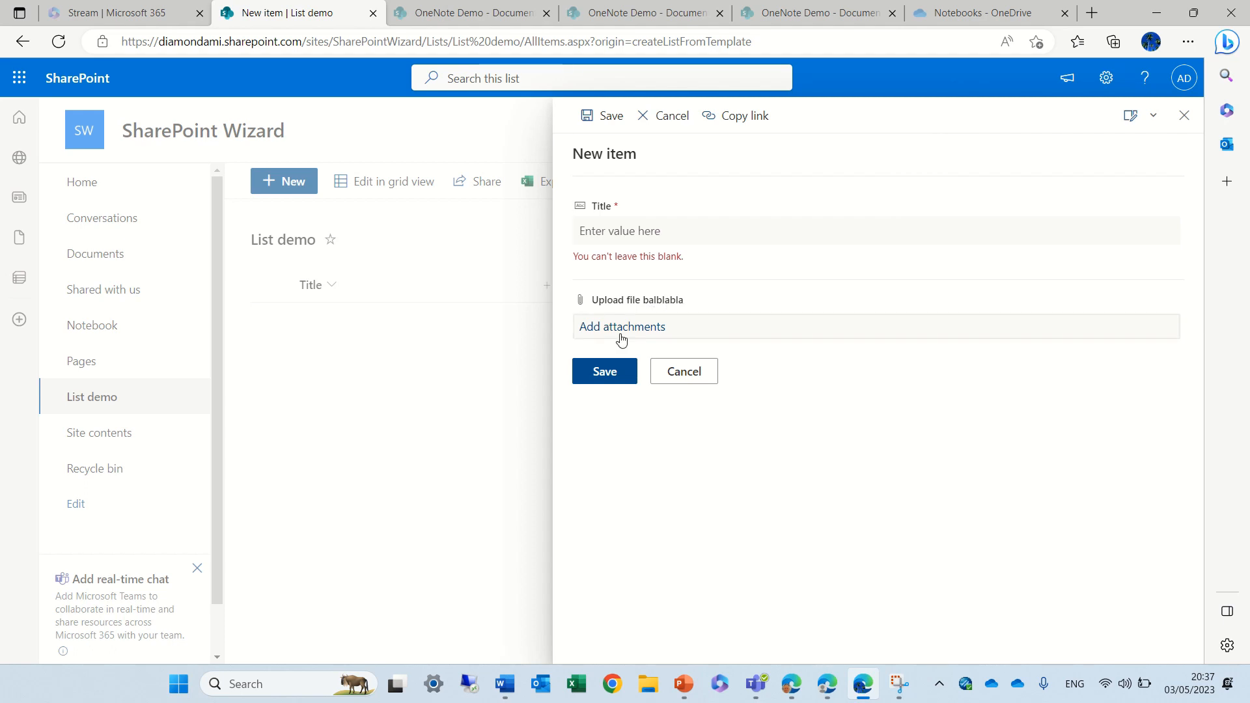
mouse_move(740, 328)
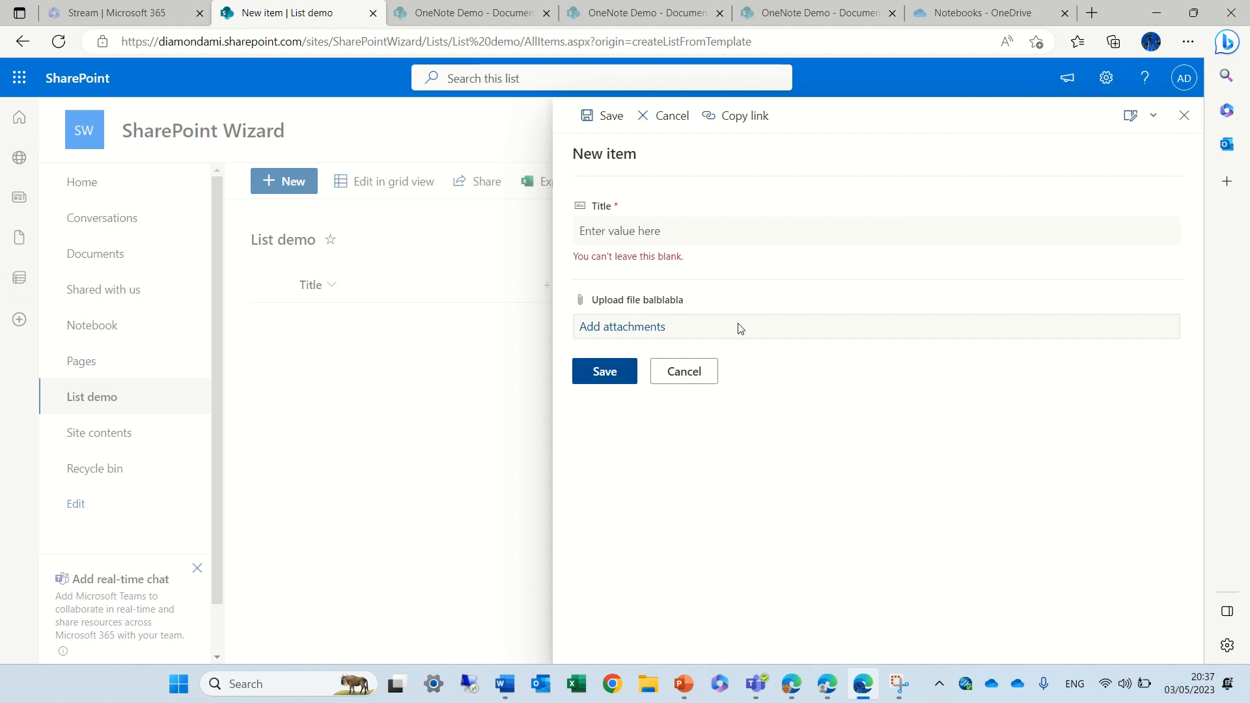
mouse_move(625, 327)
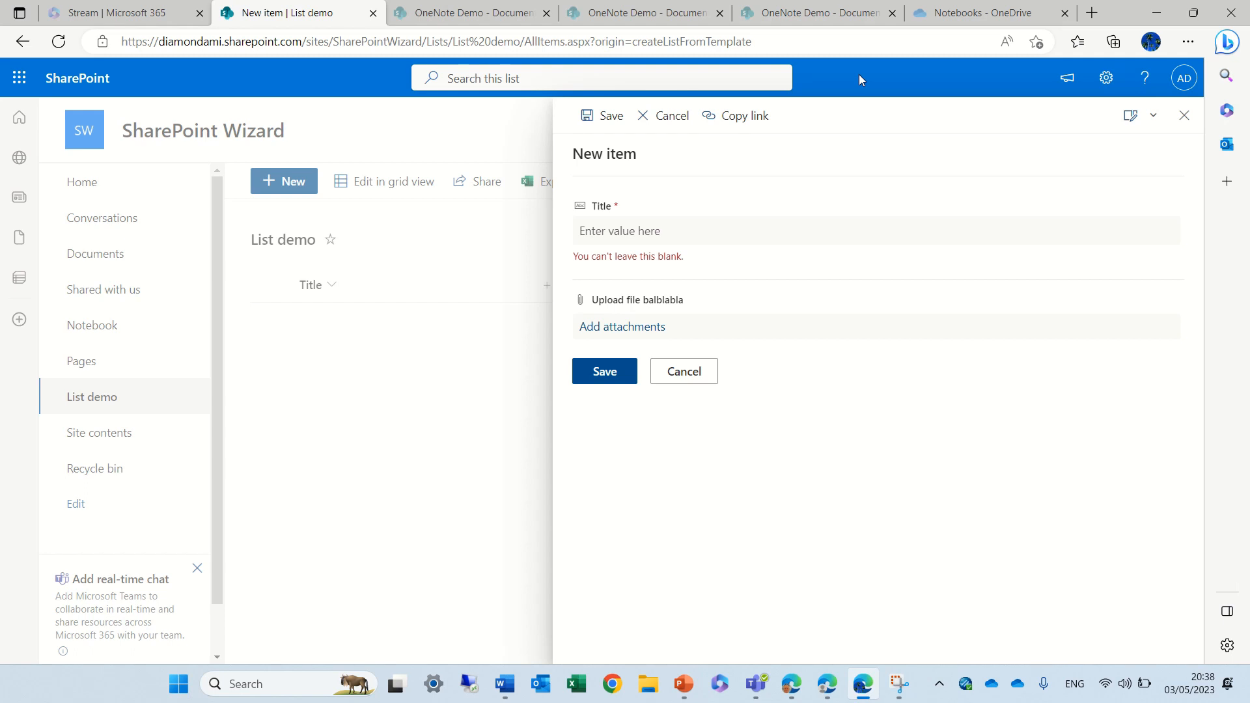
mouse_move(763, 220)
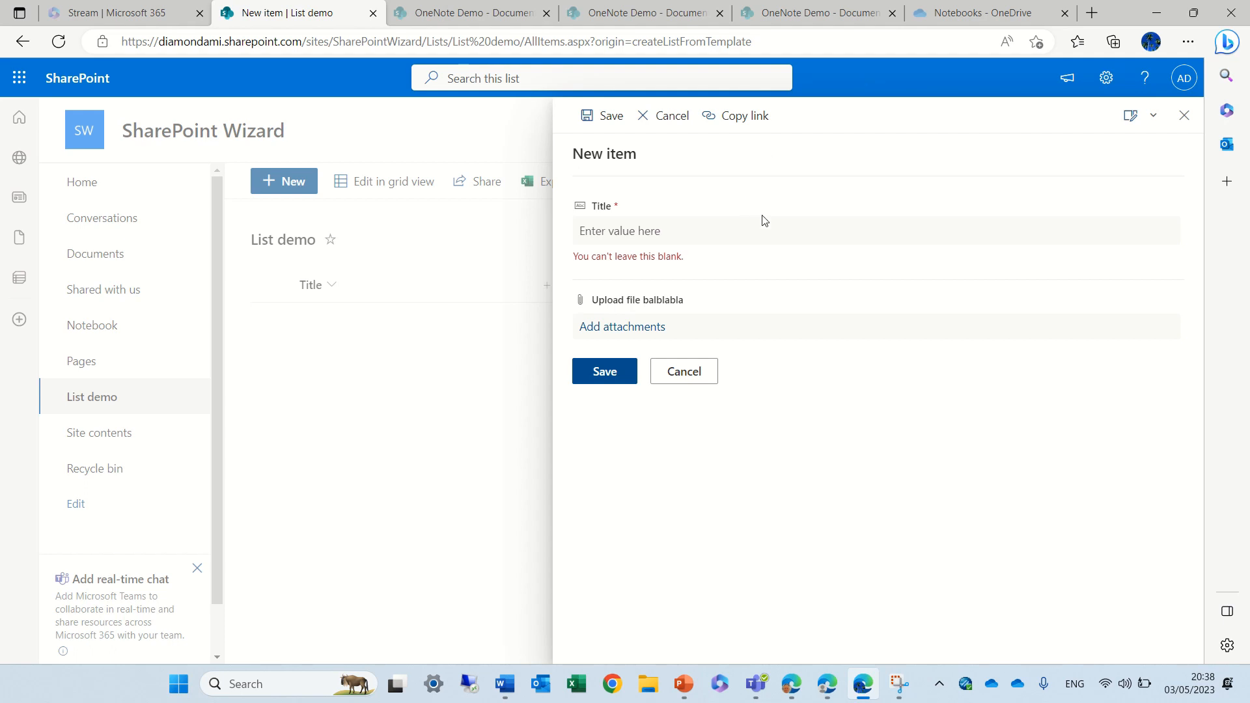